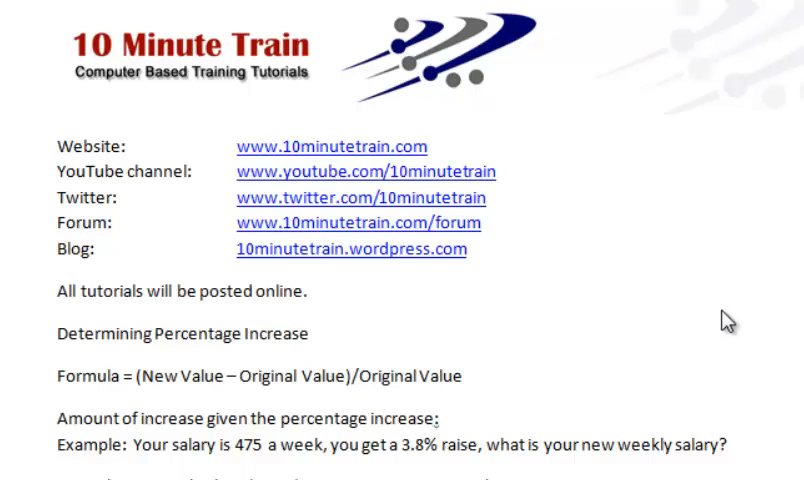
mouse_move(622, 252)
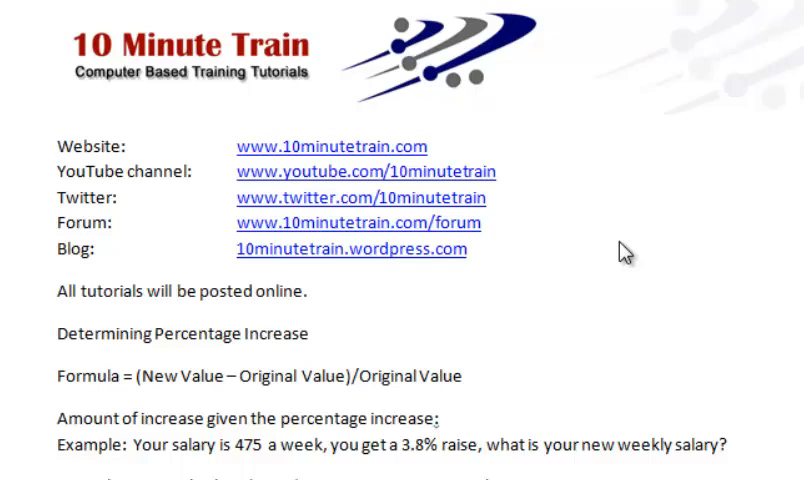
mouse_move(310, 164)
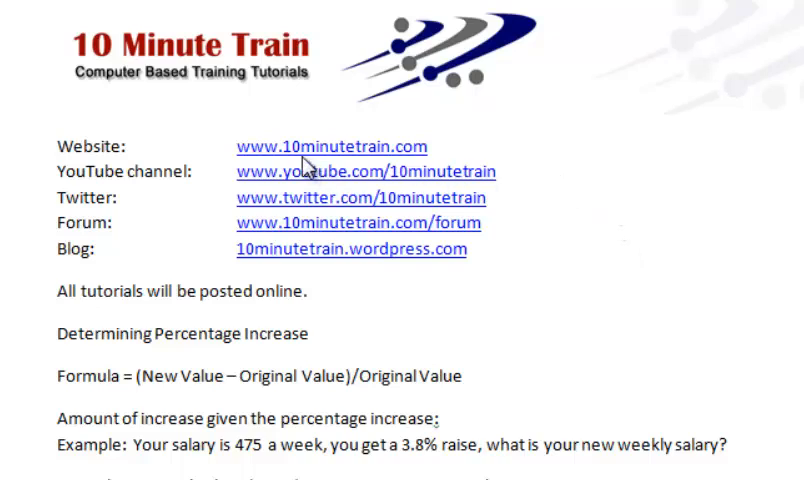
mouse_move(360, 164)
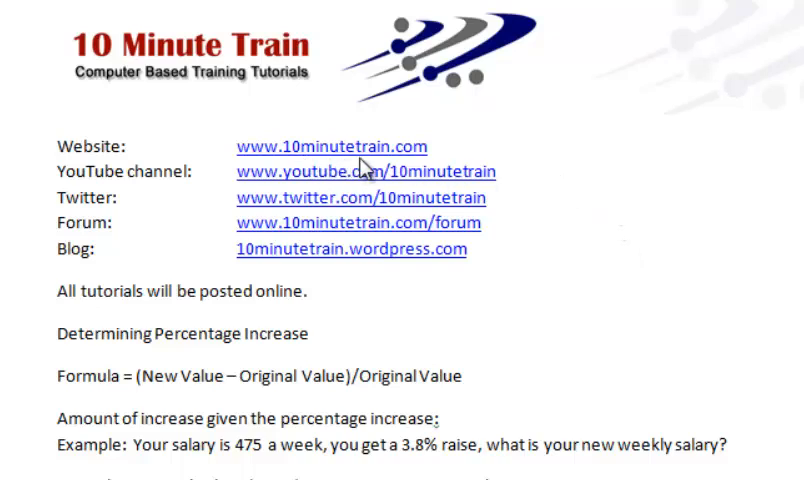
mouse_move(372, 168)
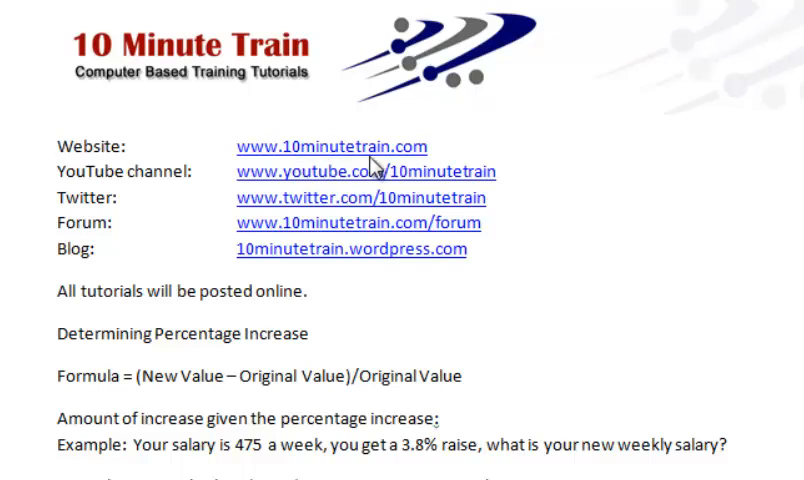
mouse_move(478, 186)
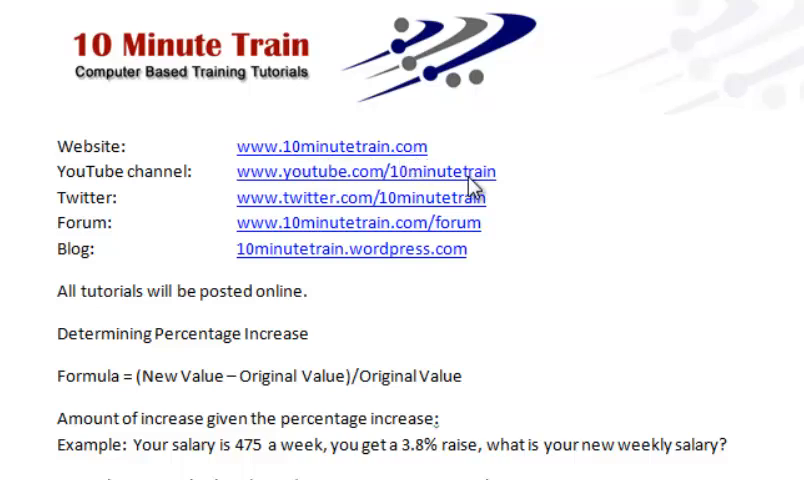
mouse_move(456, 272)
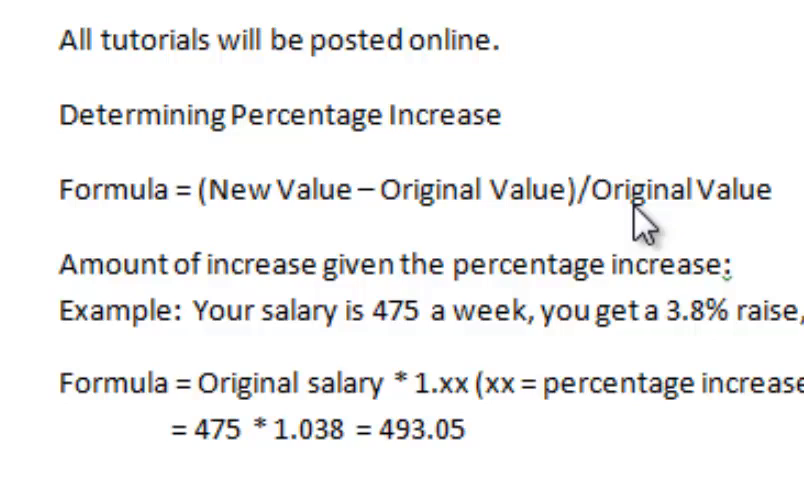
mouse_move(440, 234)
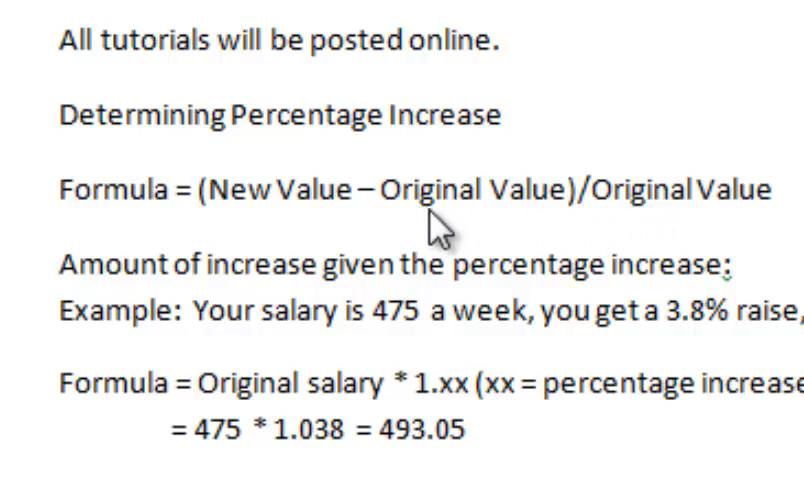
mouse_move(494, 304)
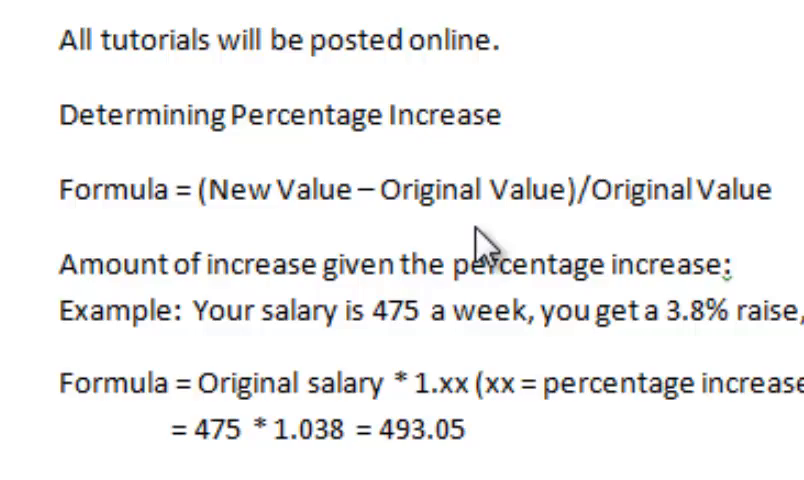
scroll(down, 3)
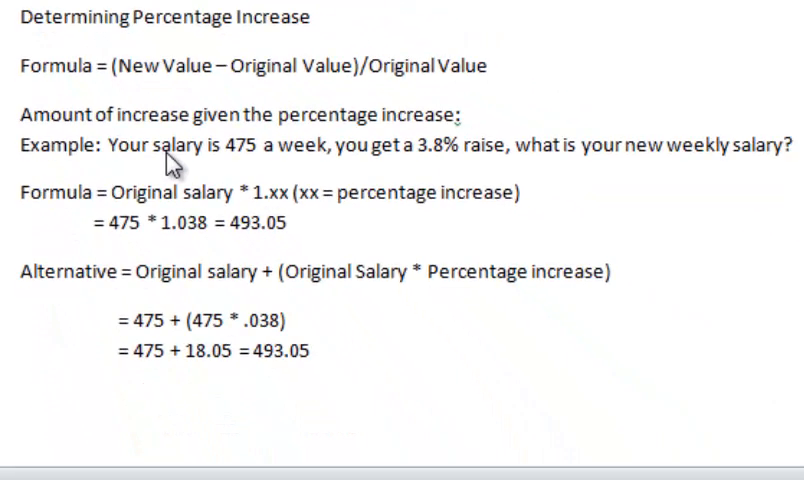
mouse_move(252, 164)
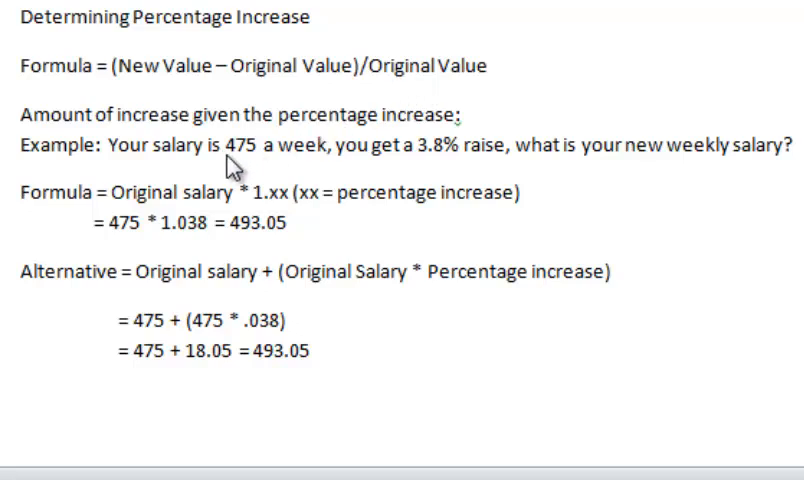
mouse_move(232, 172)
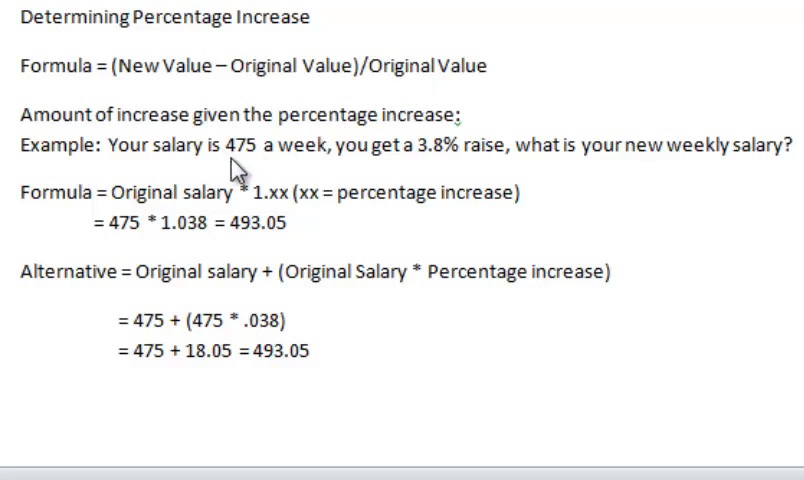
mouse_move(248, 168)
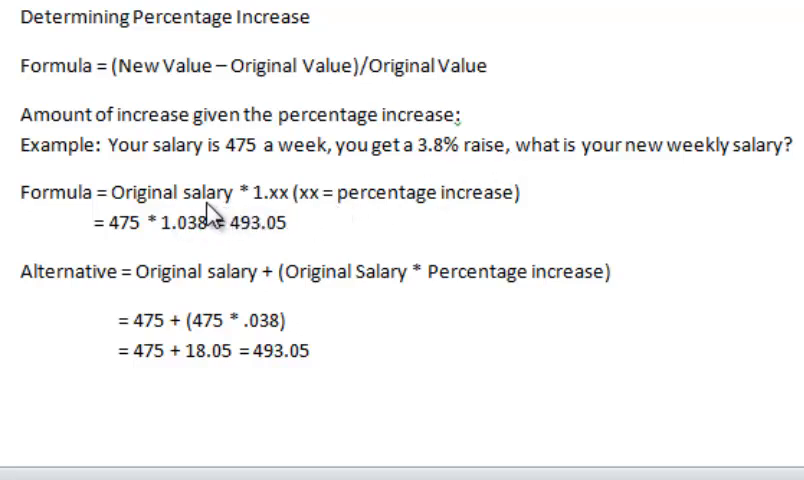
mouse_move(244, 188)
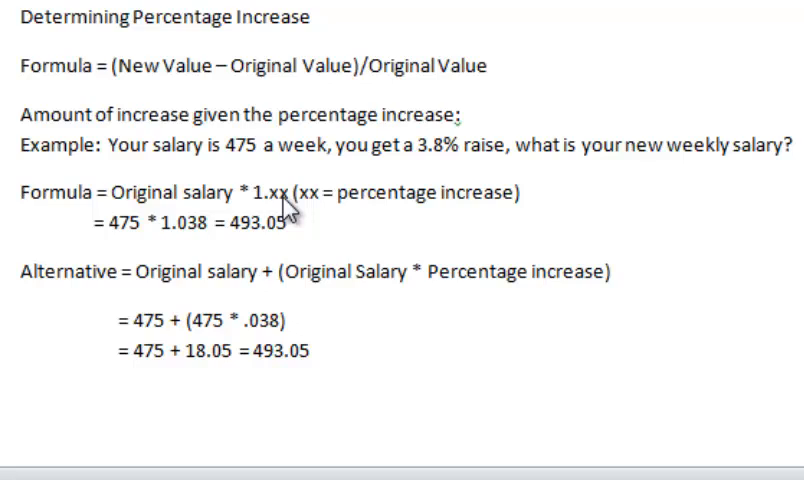
mouse_move(140, 240)
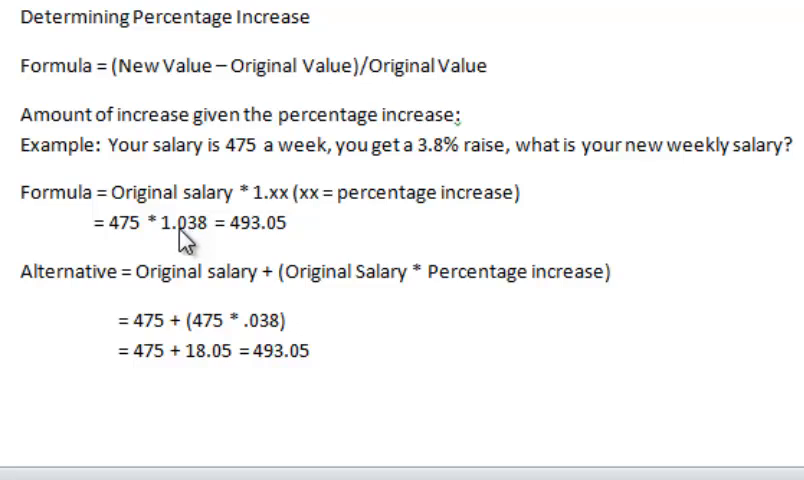
mouse_move(200, 246)
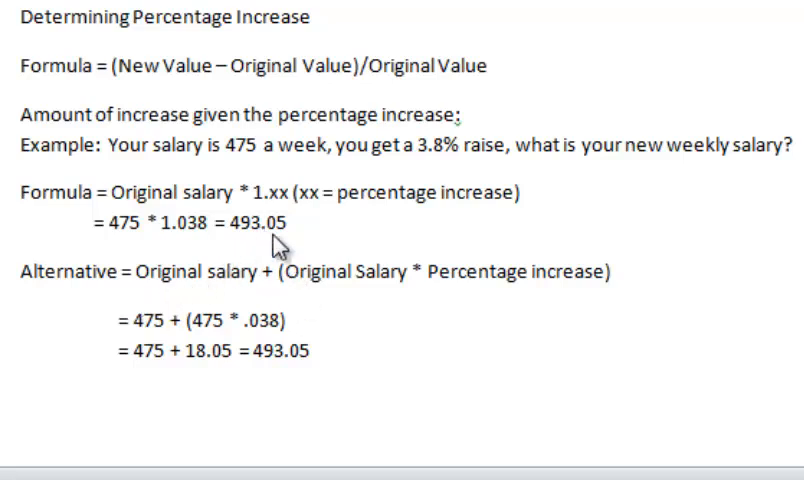
mouse_move(372, 220)
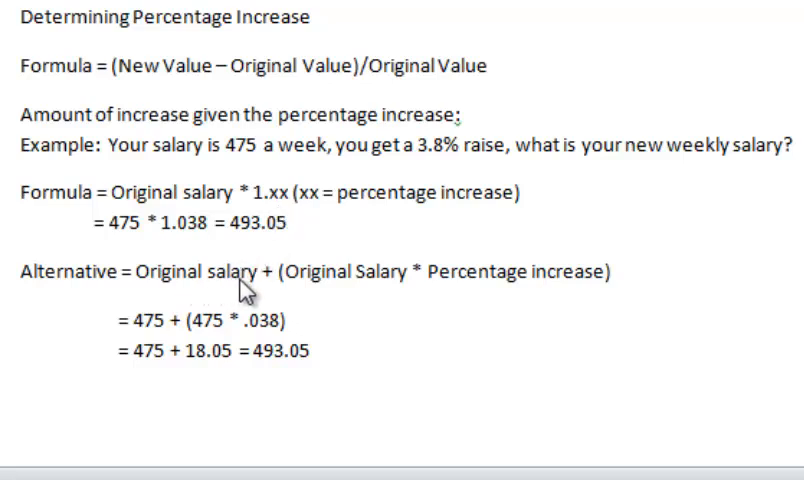
mouse_move(484, 292)
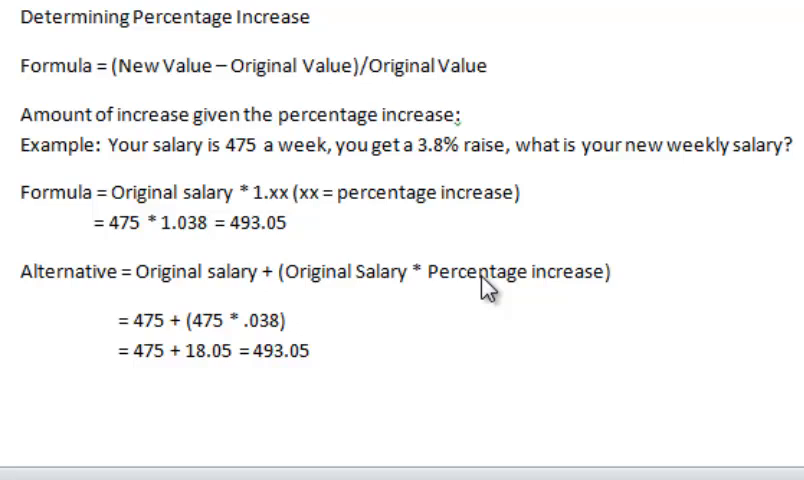
mouse_move(372, 296)
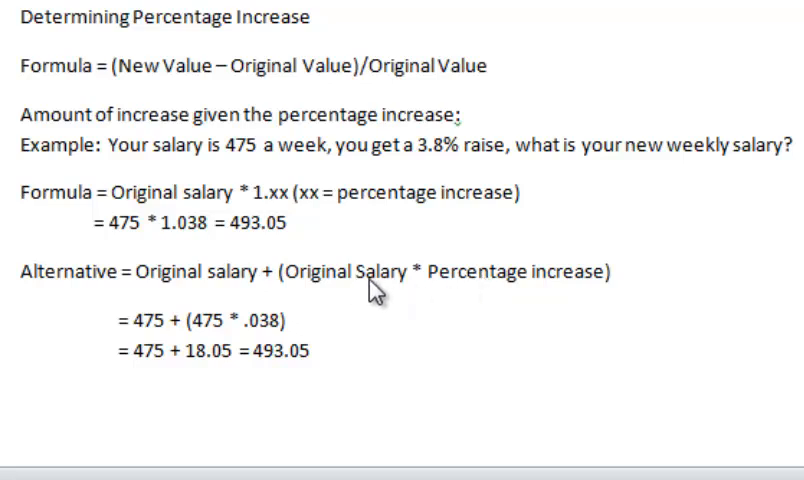
mouse_move(390, 290)
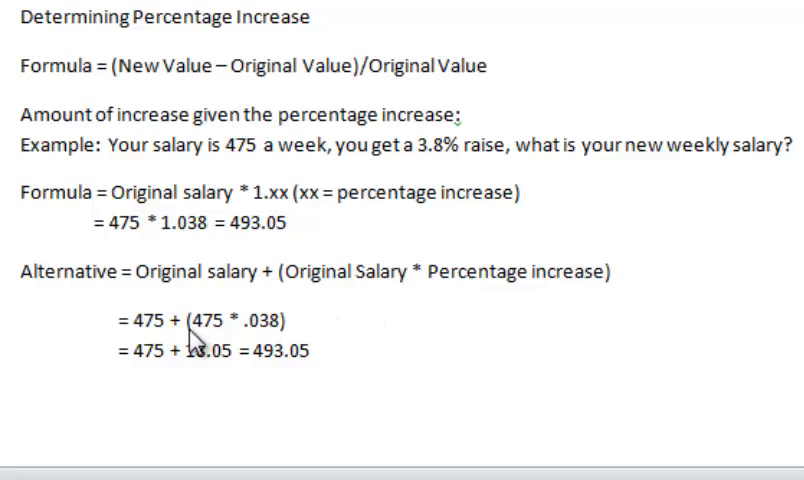
mouse_move(196, 348)
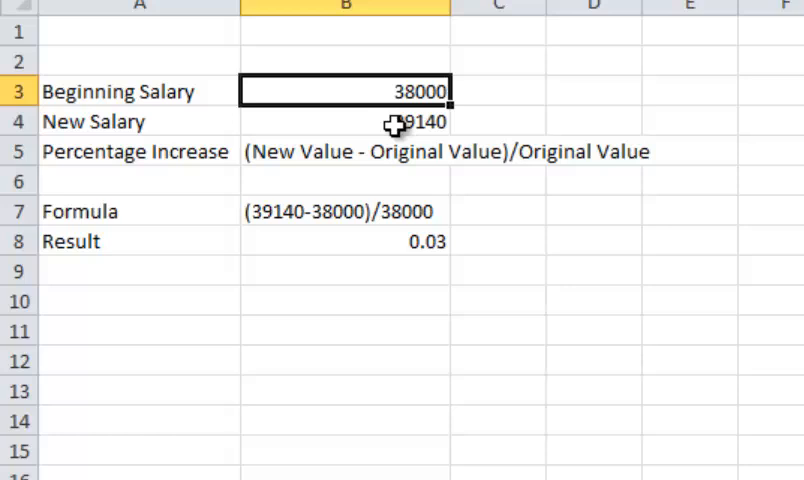
click(344, 120)
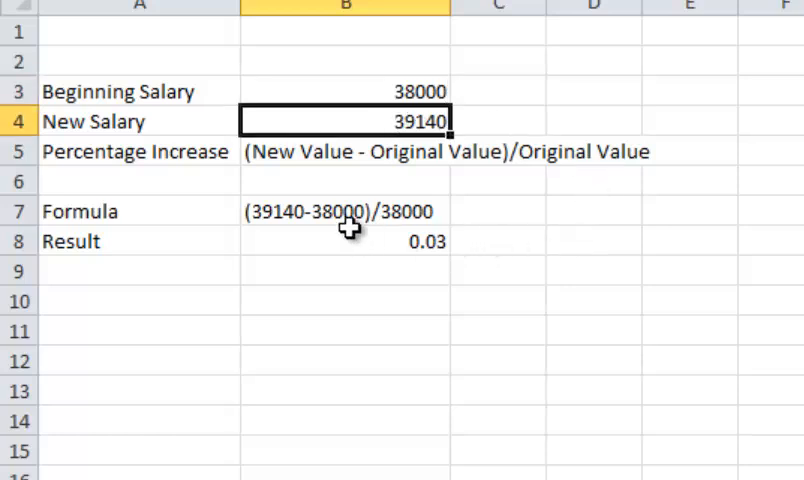
click(344, 212)
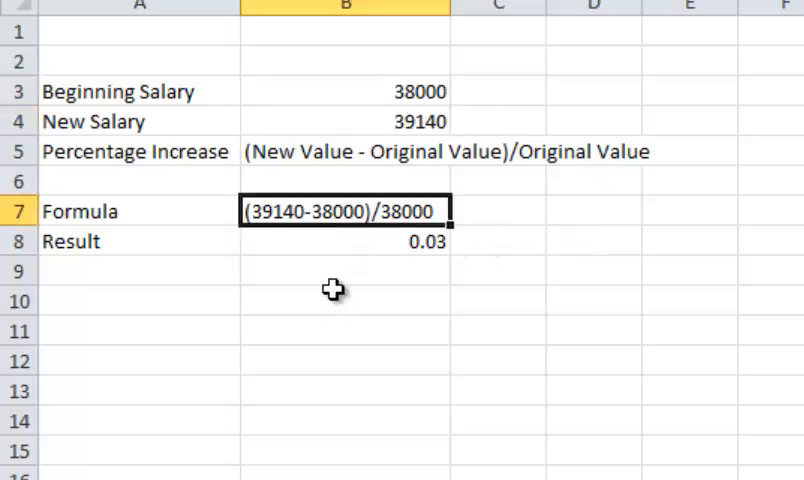
mouse_move(332, 216)
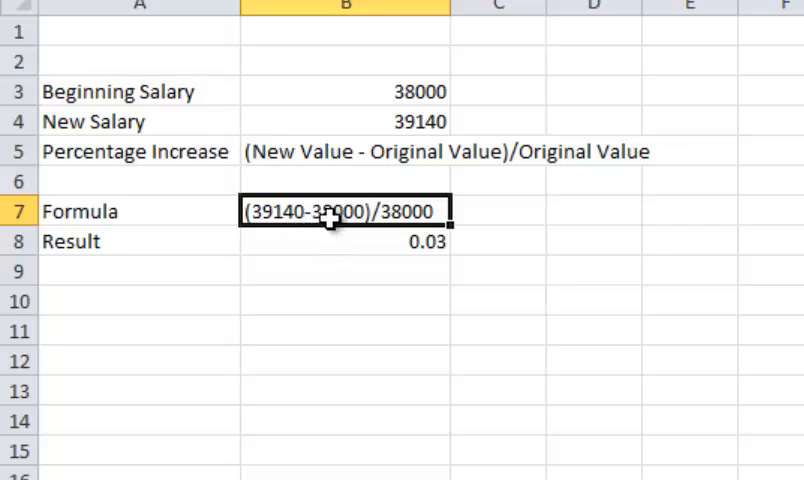